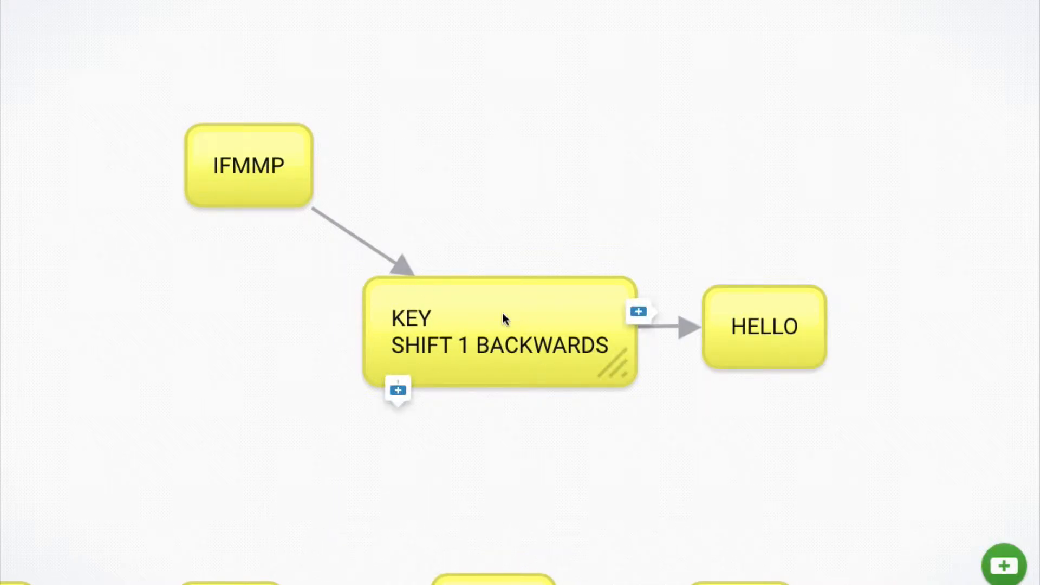
mouse_move(409, 338)
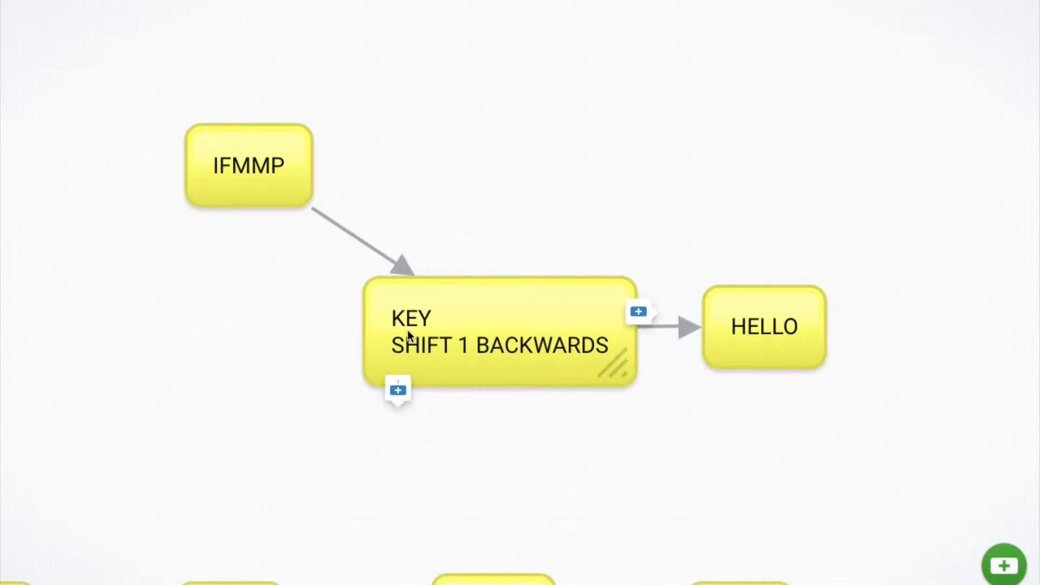
Move HELLO up-right and reposition the KEY: SHIFT 1 BACKWARDS bubble beside it.
drag(765, 326, 832, 154)
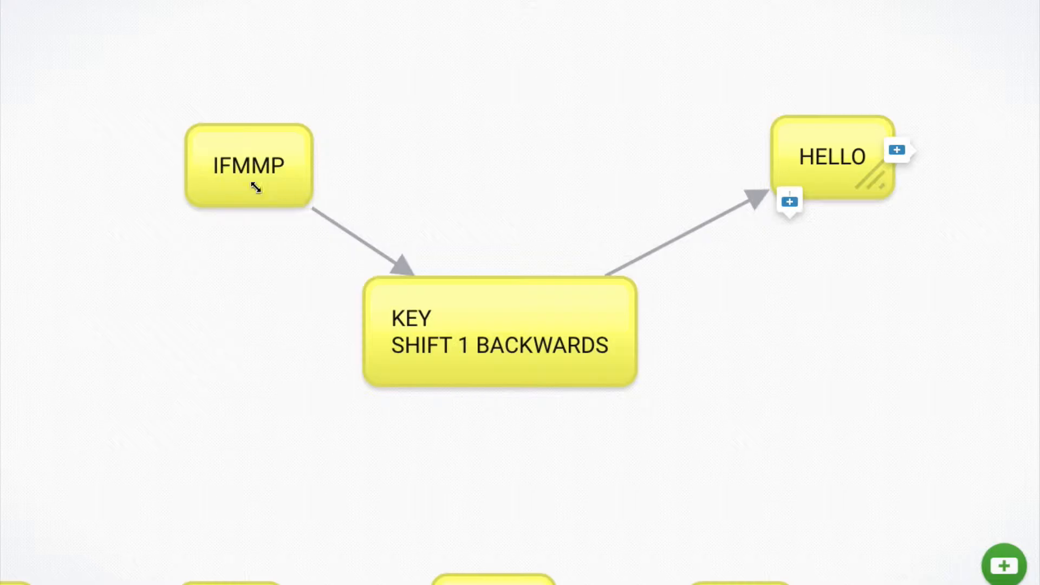
mouse_move(687, 173)
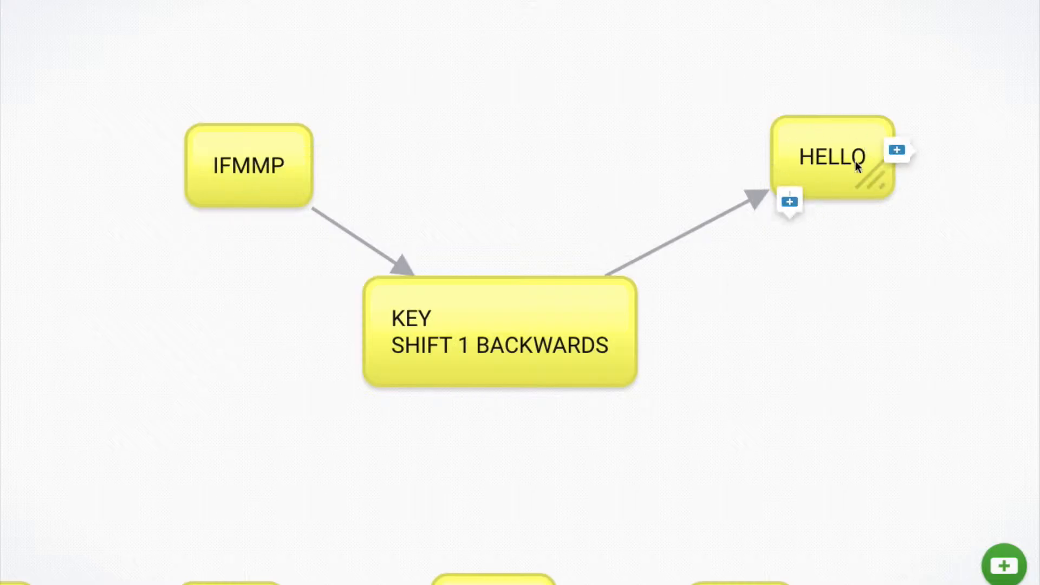
mouse_move(737, 310)
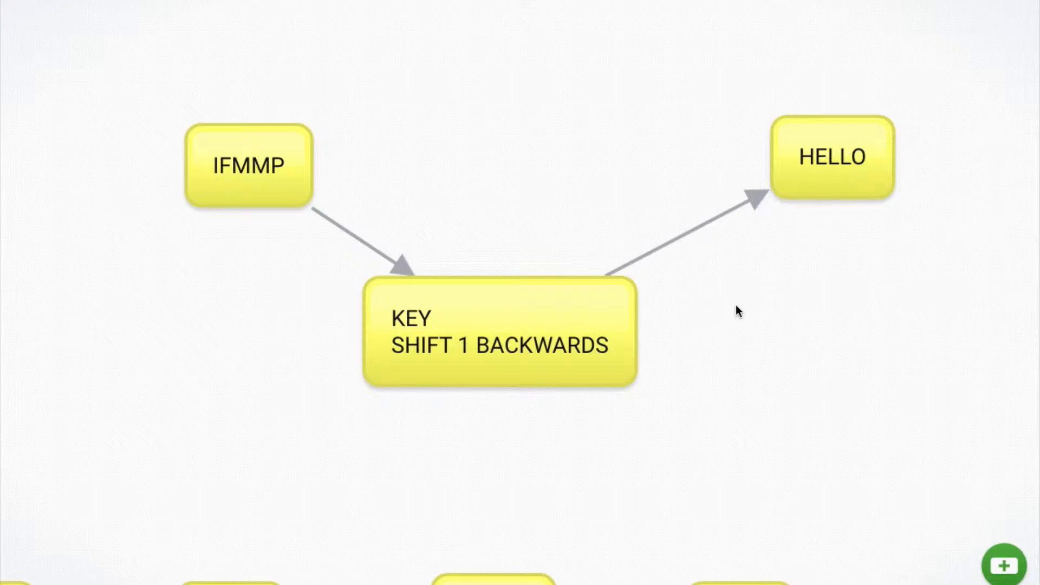
drag(499, 332, 549, 225)
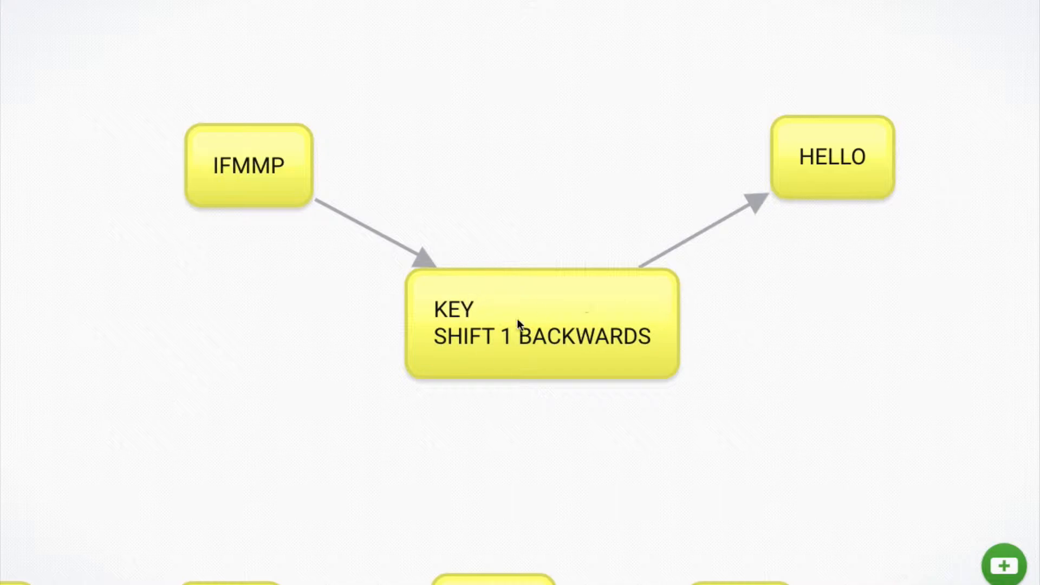
mouse_move(540, 351)
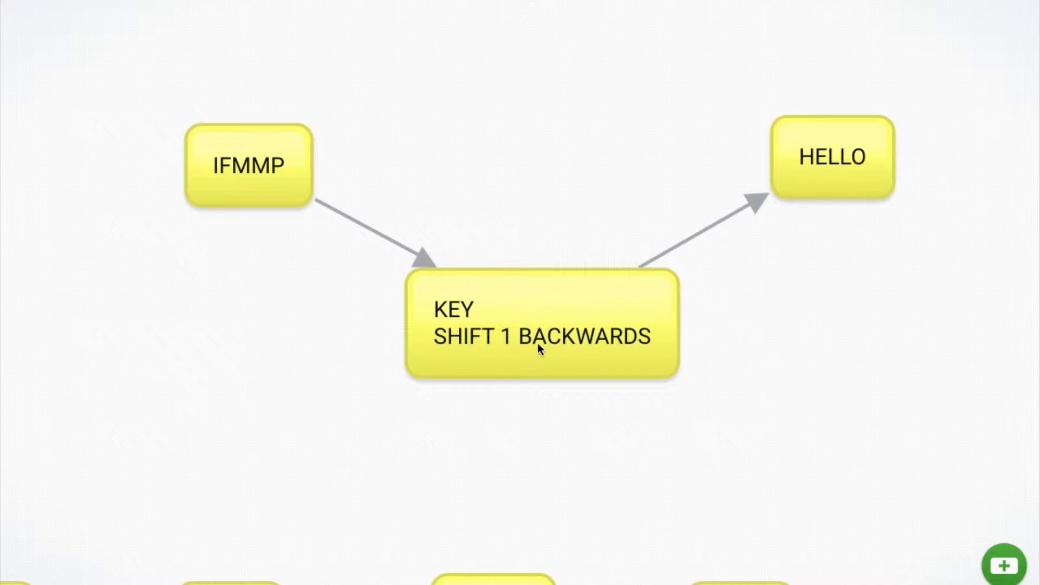
drag(540, 334, 540, 361)
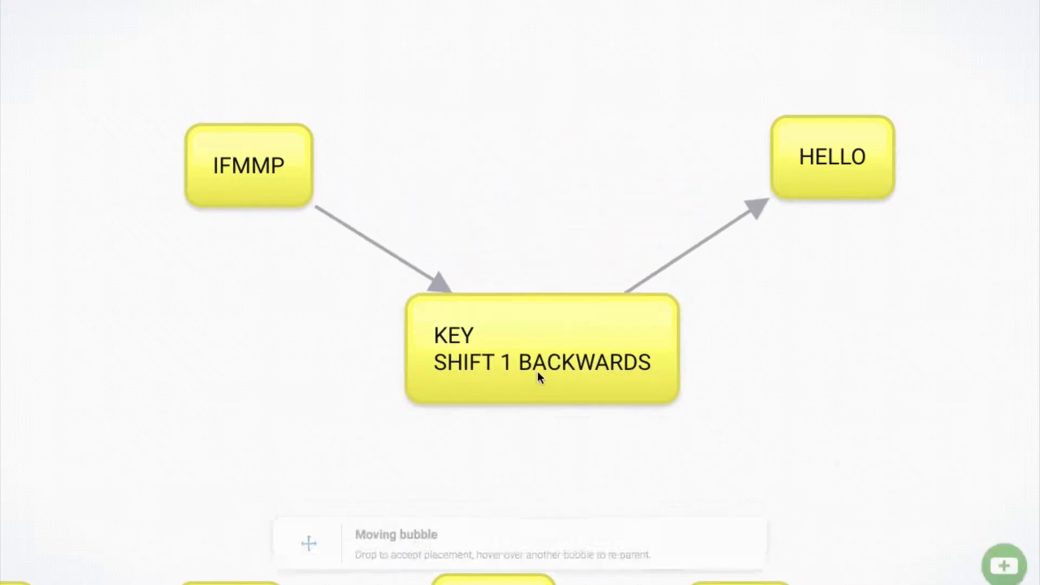
click(542, 377)
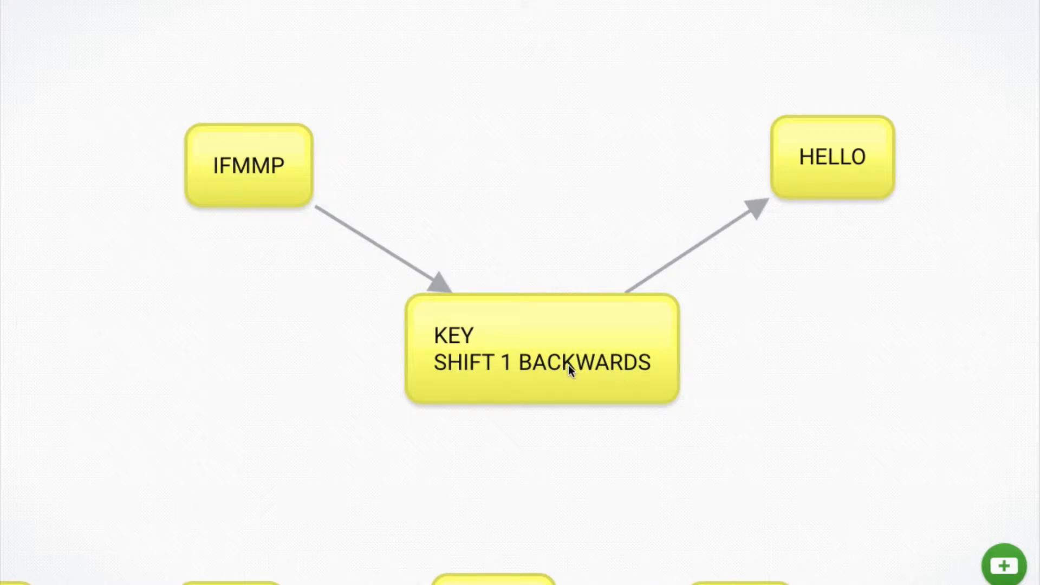
mouse_move(547, 371)
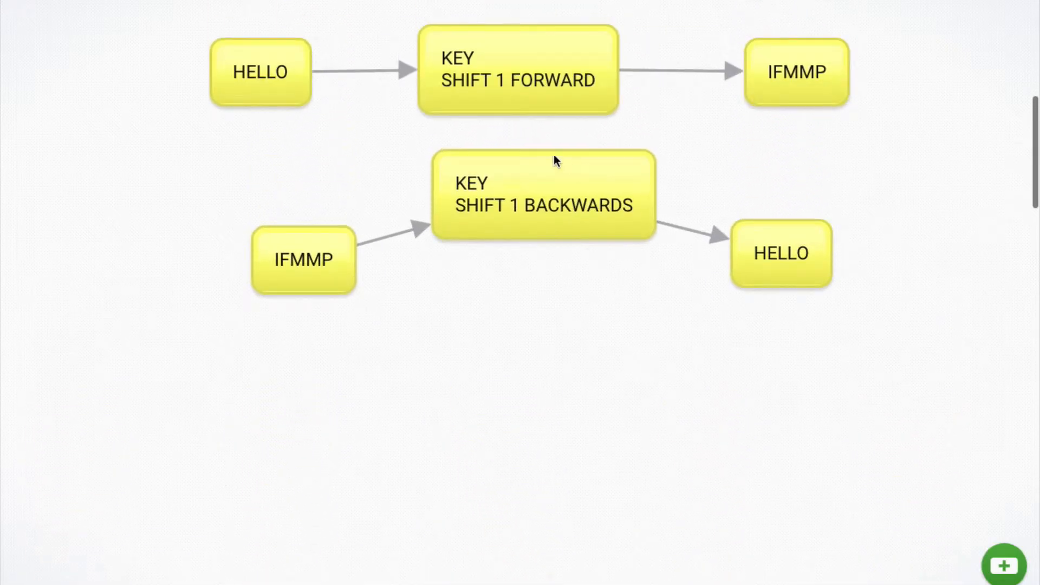
Pan the canvas to show the HELLO → PUBLIC KEY → GFPXS → PRIVATE KEY chain.
drag(544, 193, 537, 265)
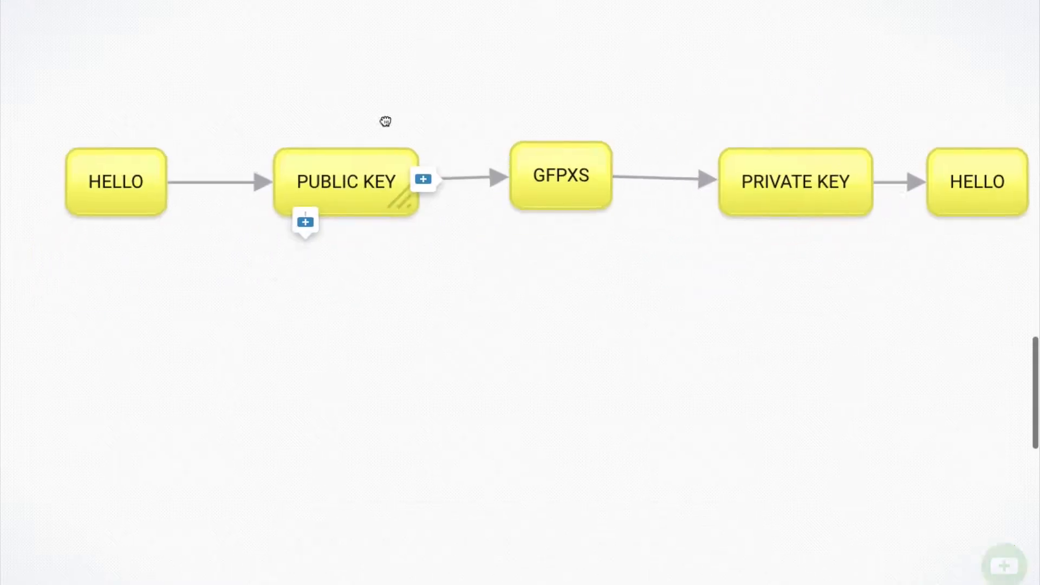
drag(345, 180, 334, 233)
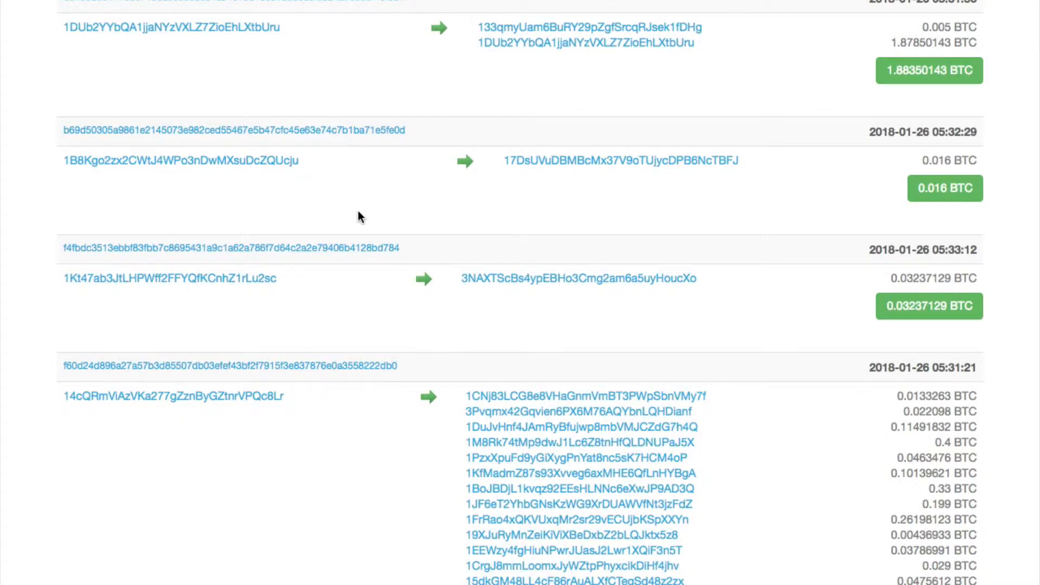
mouse_move(54, 173)
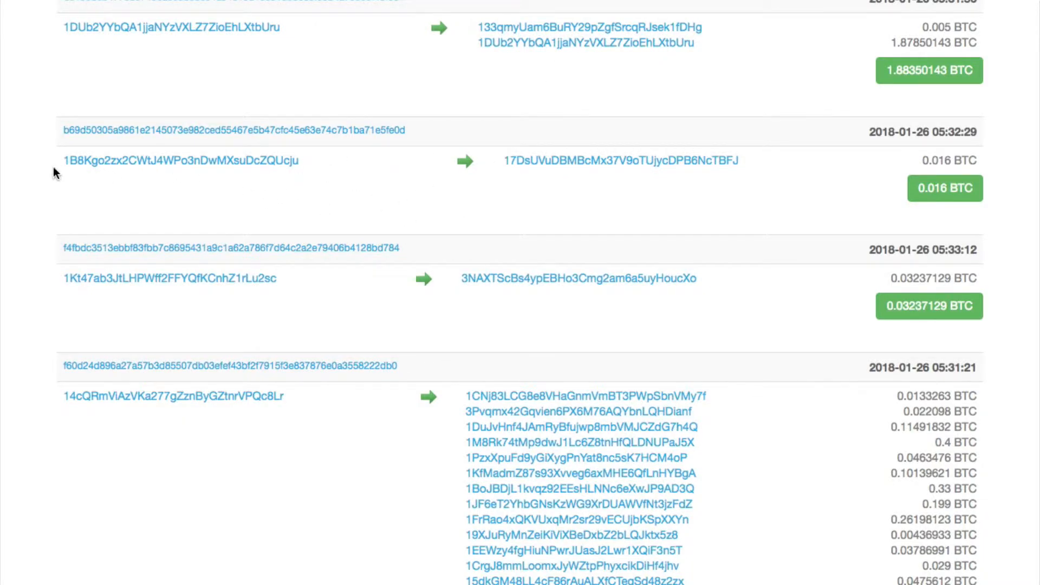
Select the receiving address of the 0.016 BTC transaction.
double_click(179, 161)
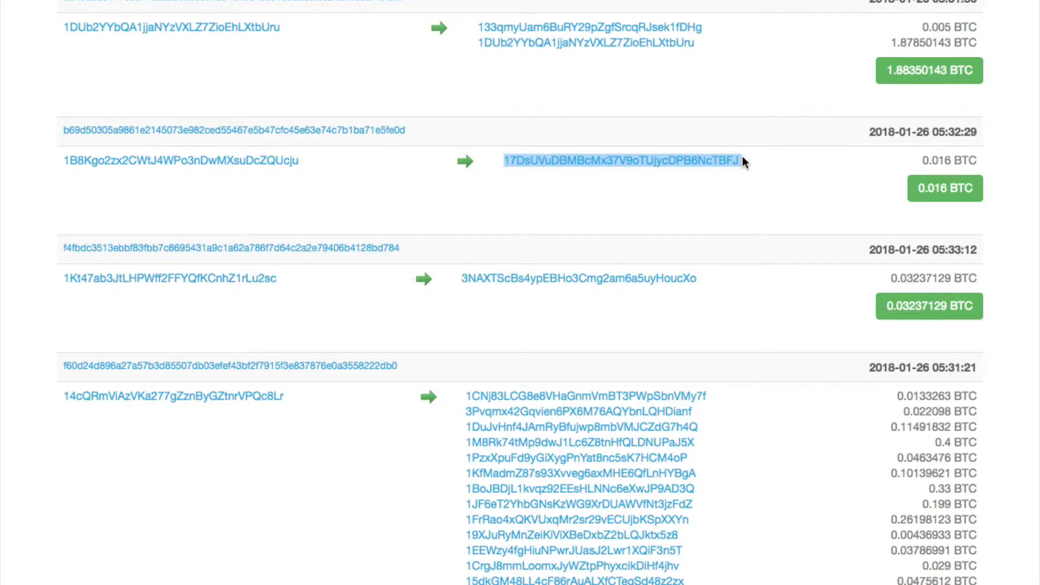
mouse_move(358, 205)
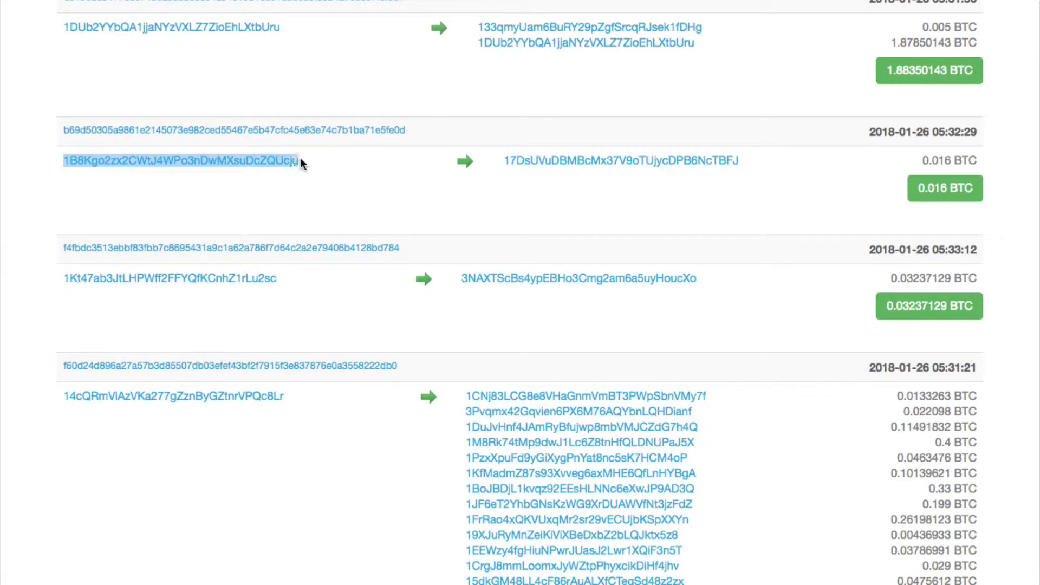
mouse_move(538, 174)
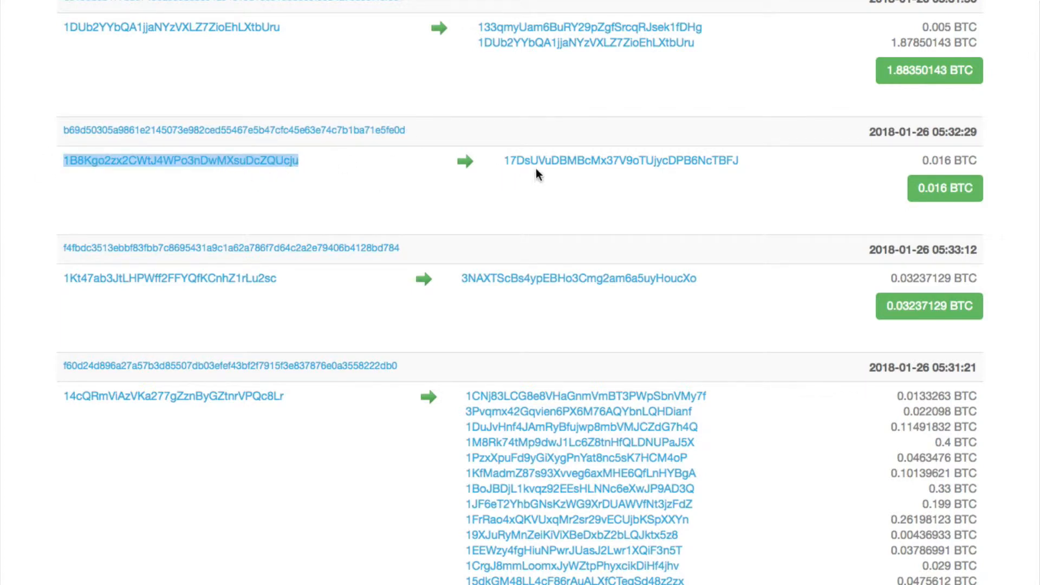
mouse_move(222, 181)
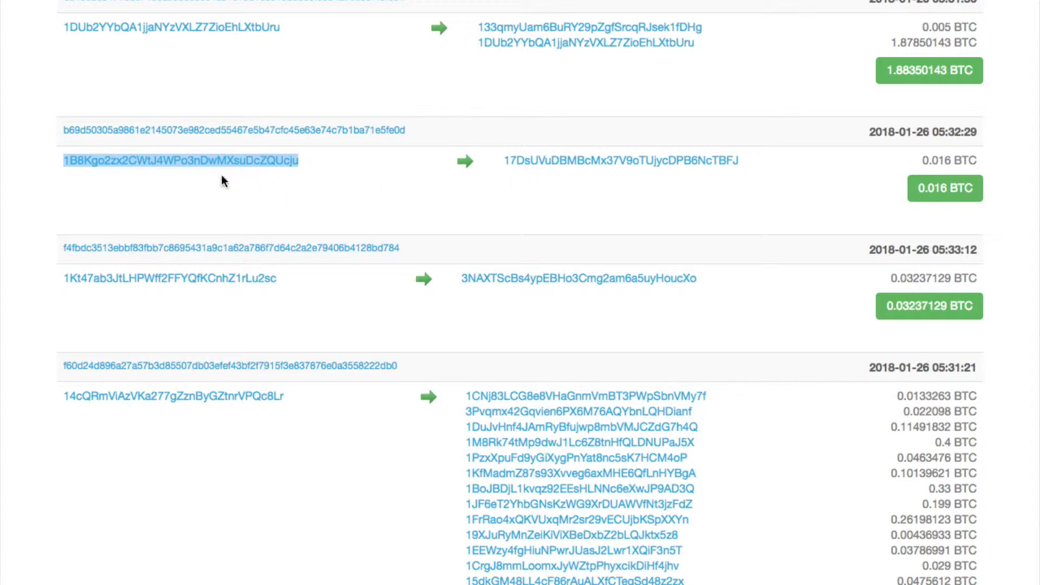
mouse_move(263, 183)
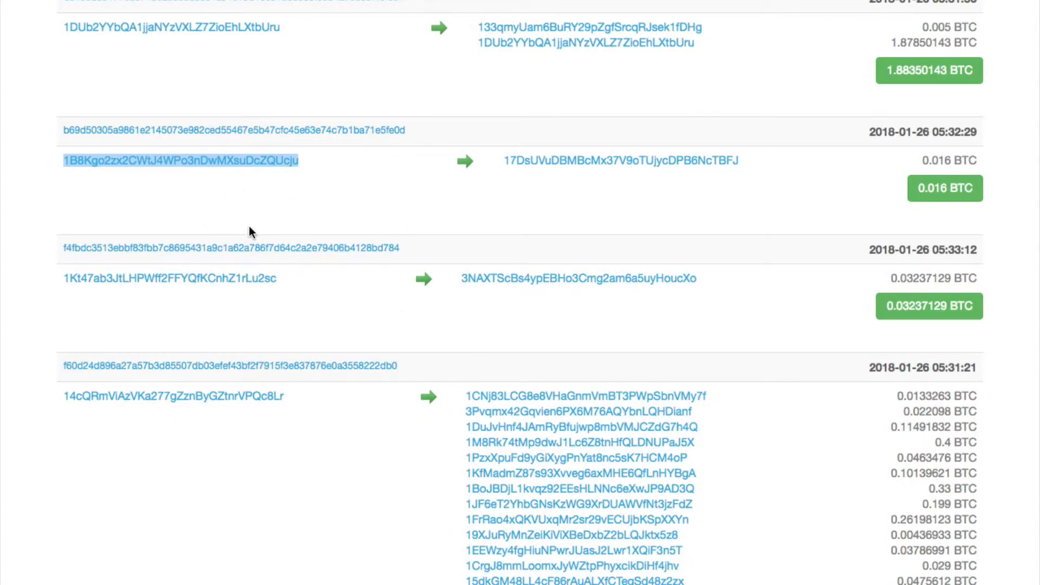
mouse_move(92, 136)
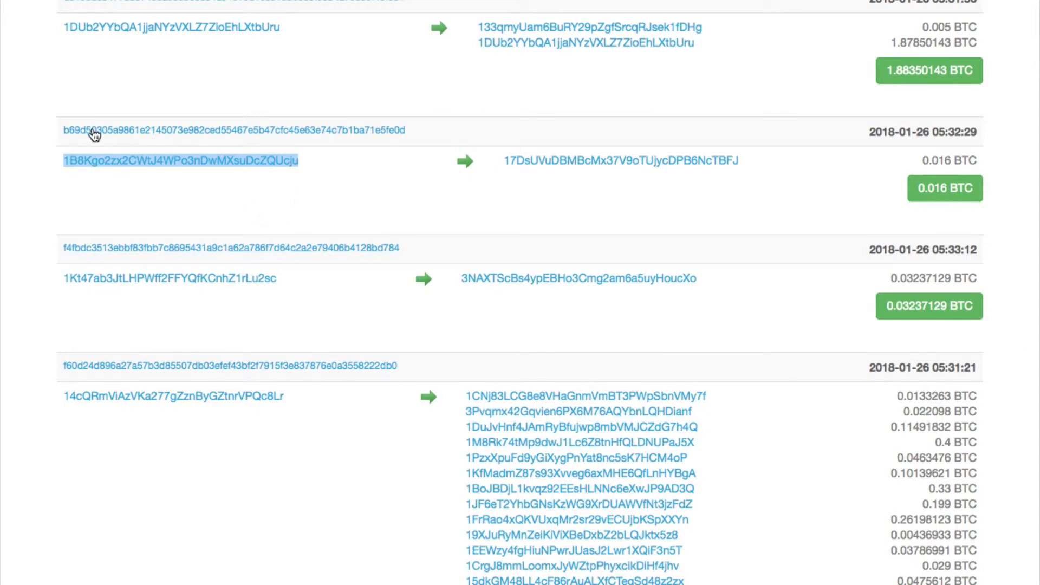
mouse_move(142, 143)
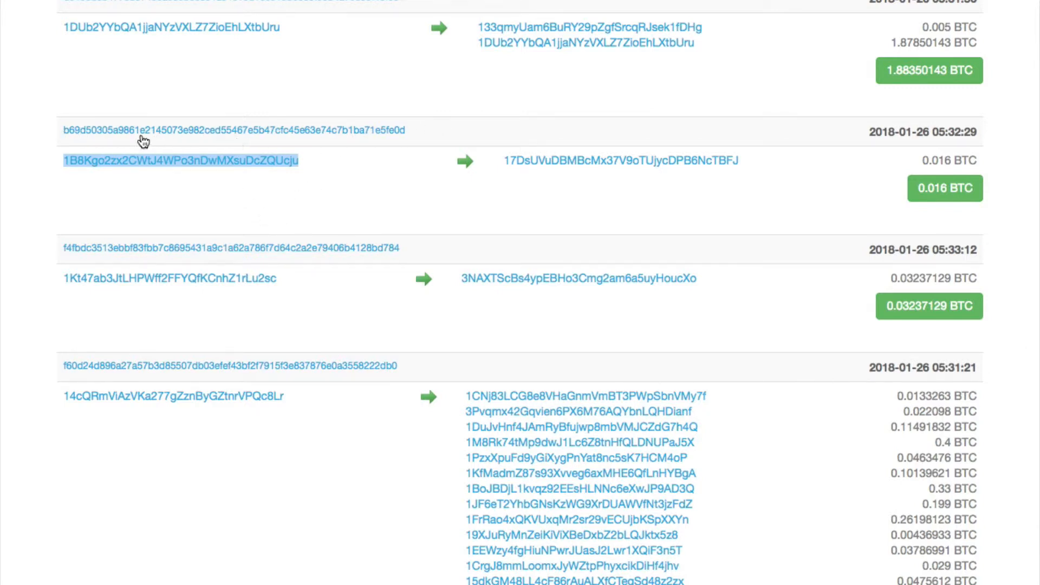
mouse_move(382, 135)
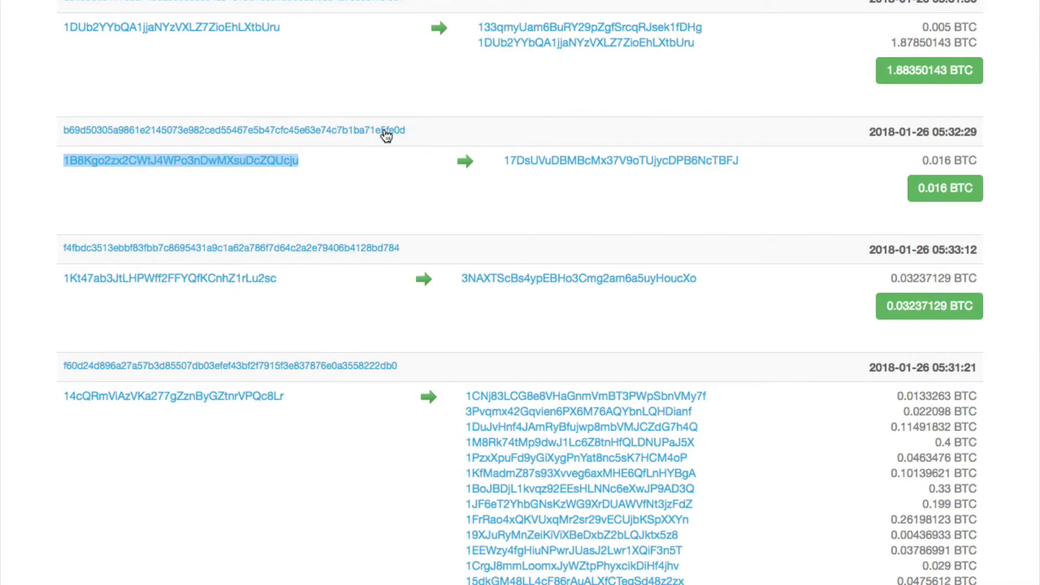
mouse_move(154, 191)
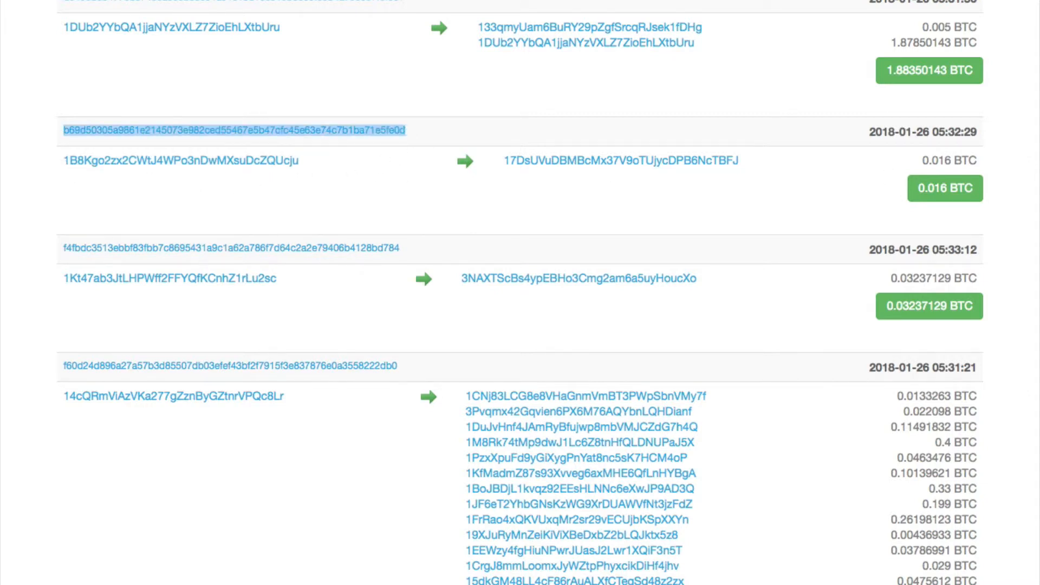
mouse_move(952, 159)
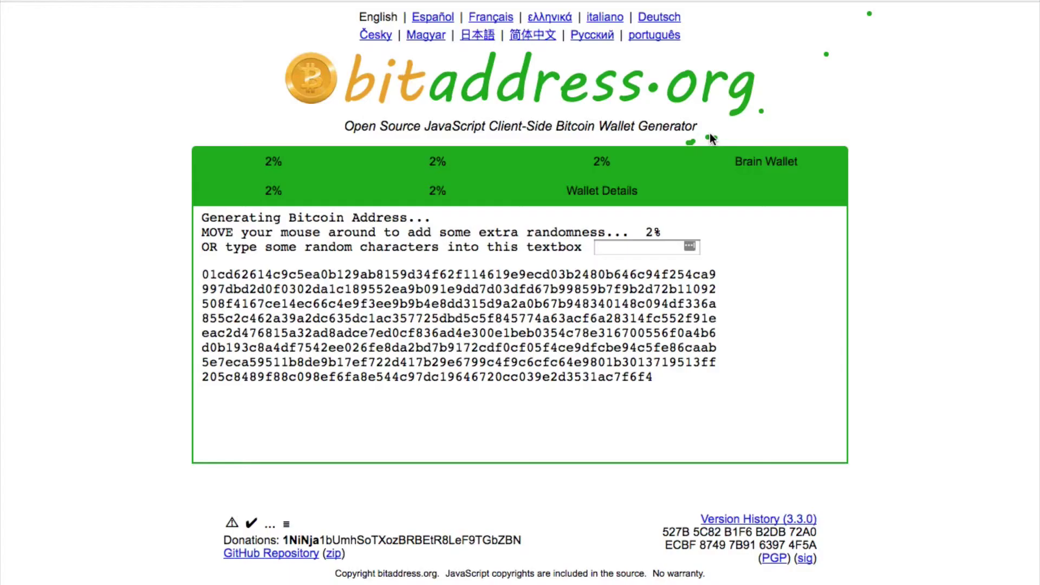
mouse_move(601, 95)
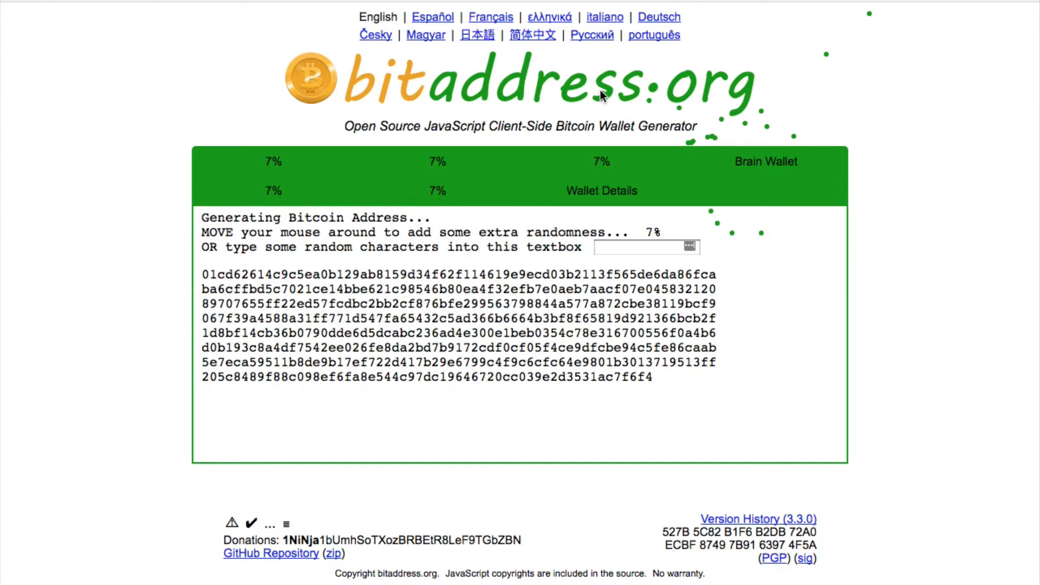
mouse_move(731, 161)
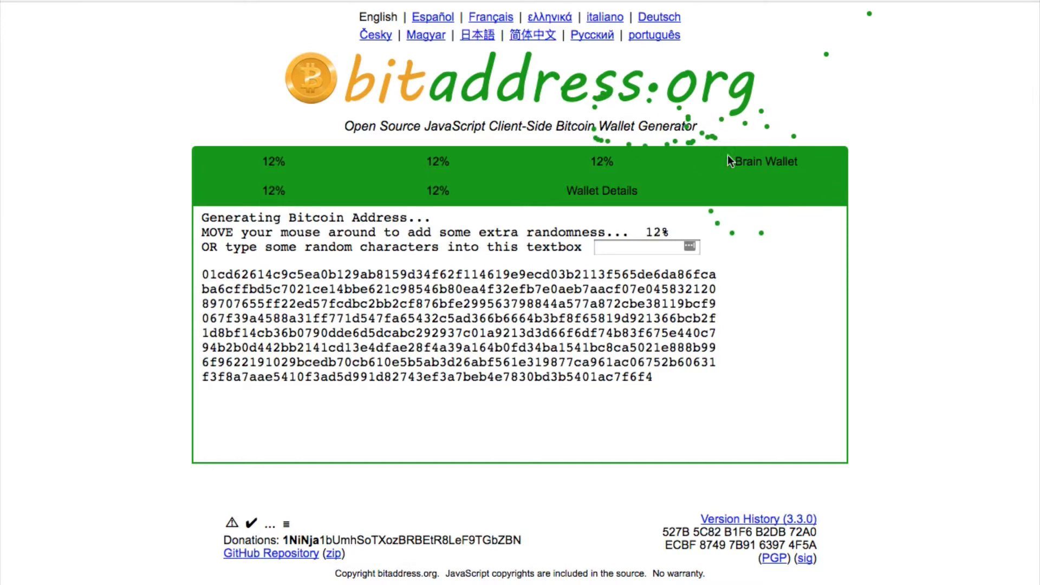
mouse_move(401, 496)
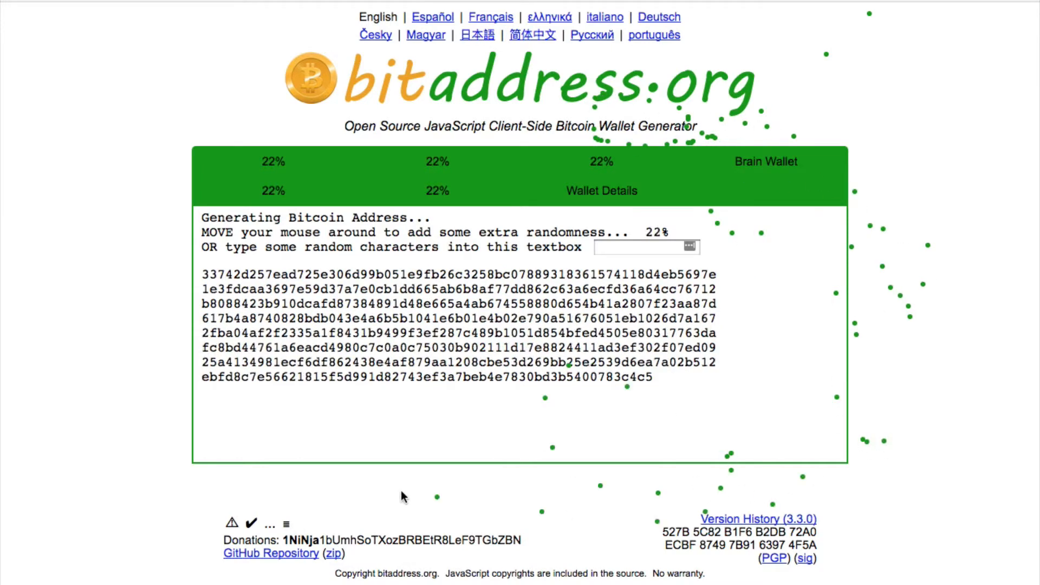
mouse_move(125, 324)
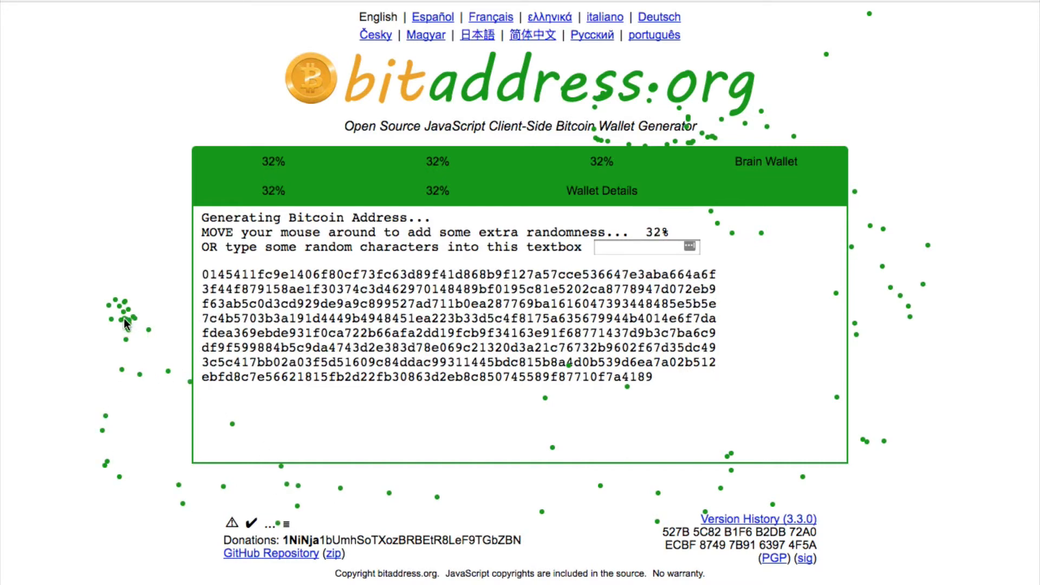
mouse_move(250, 426)
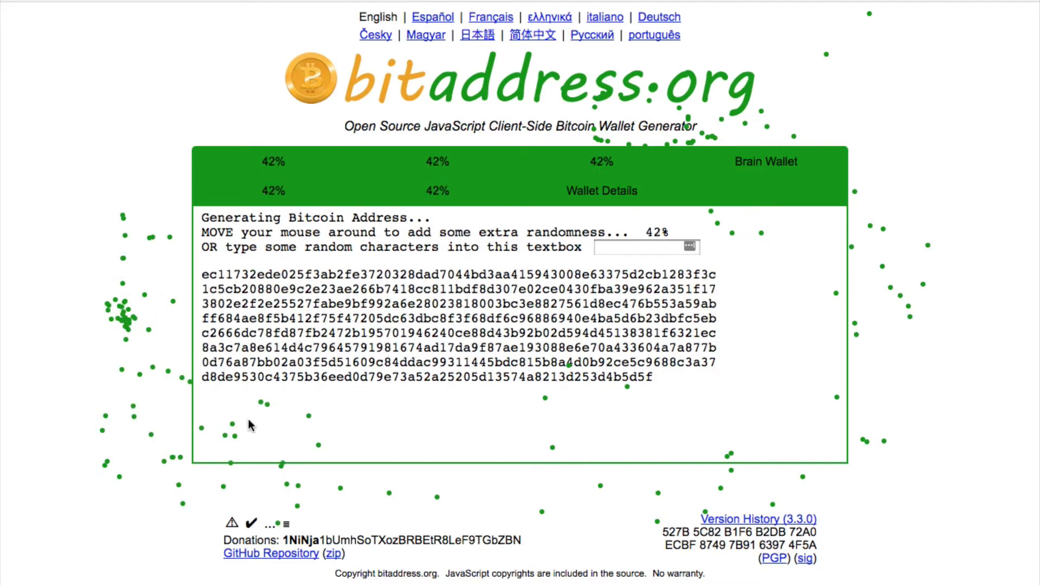
mouse_move(672, 415)
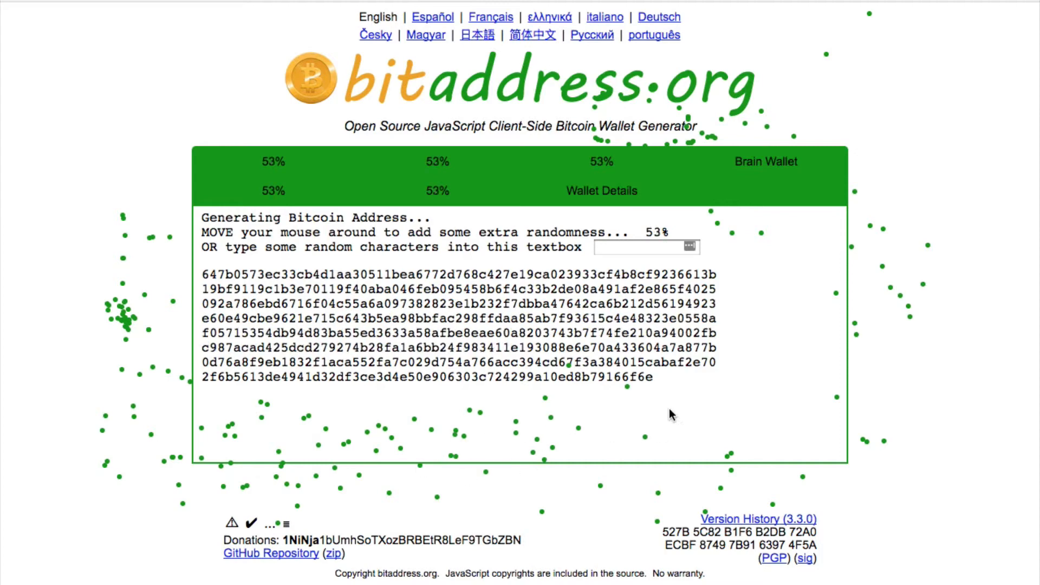
mouse_move(168, 309)
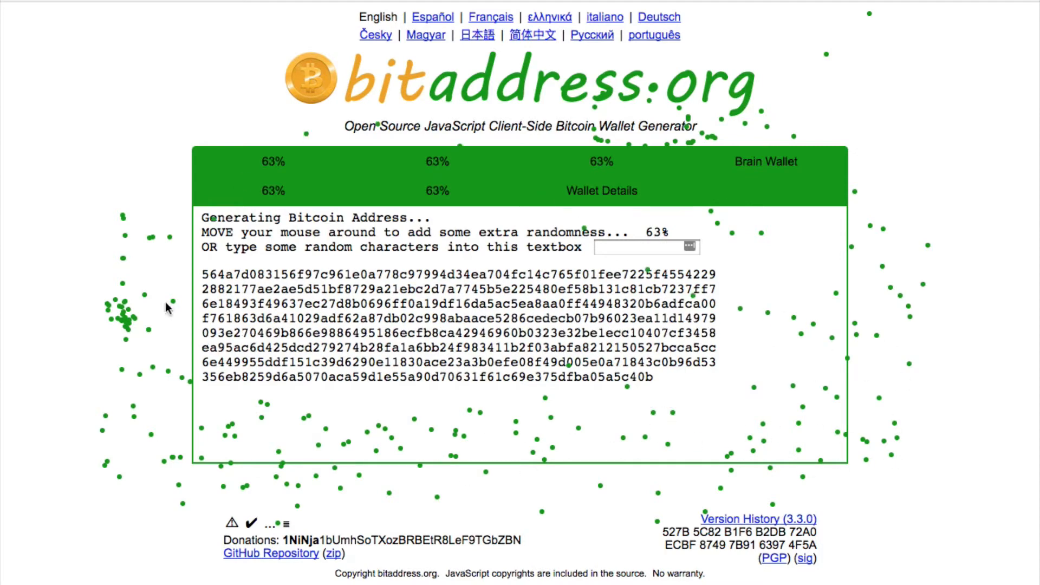
mouse_move(188, 561)
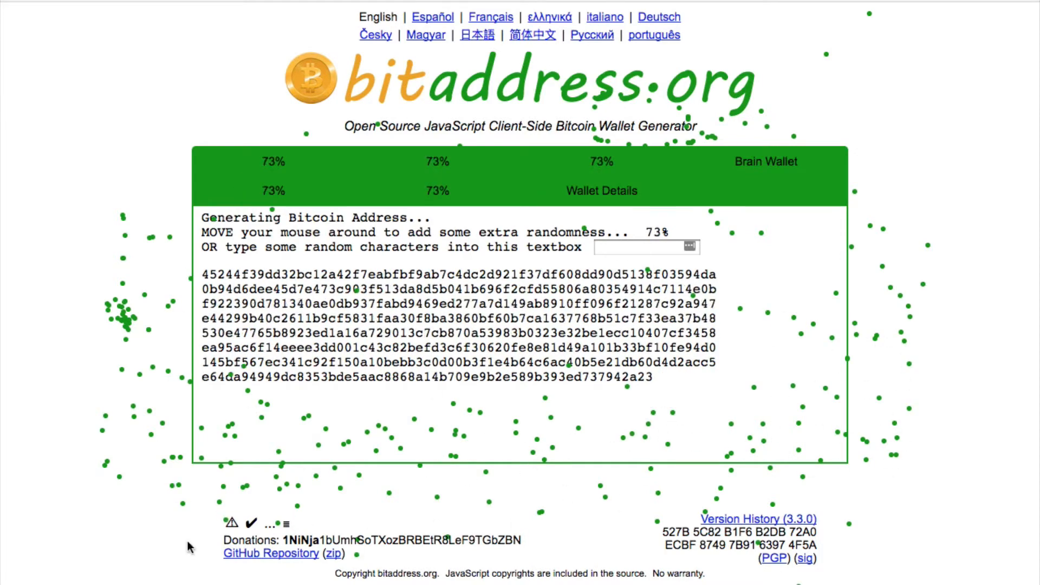
mouse_move(177, 80)
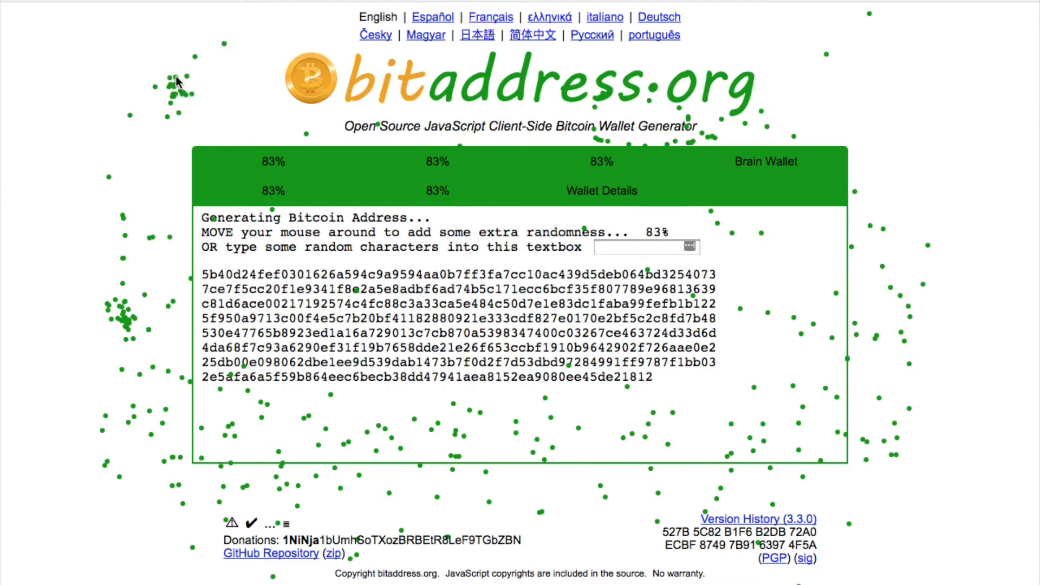
mouse_move(164, 66)
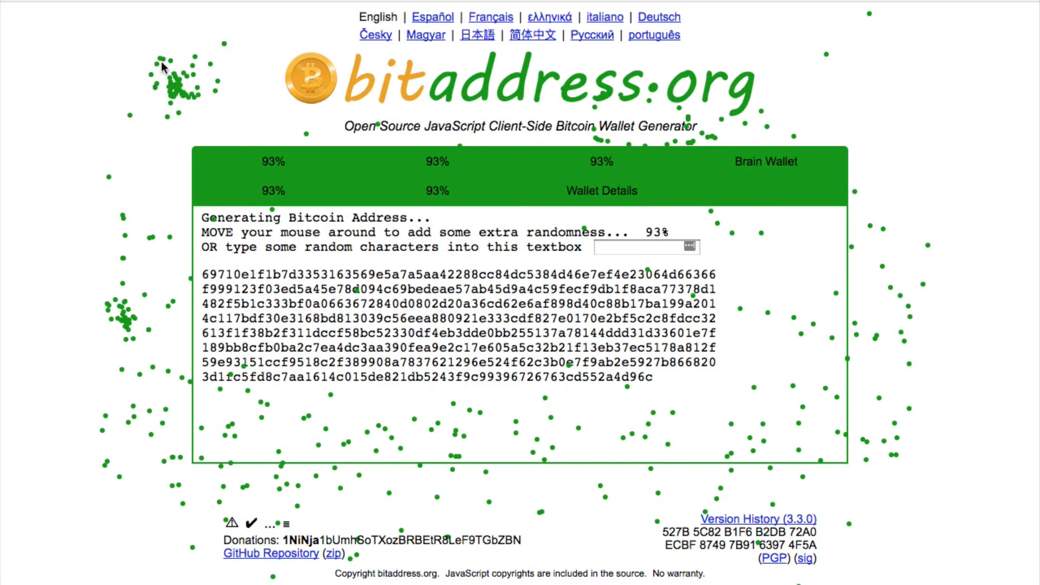
mouse_move(195, 98)
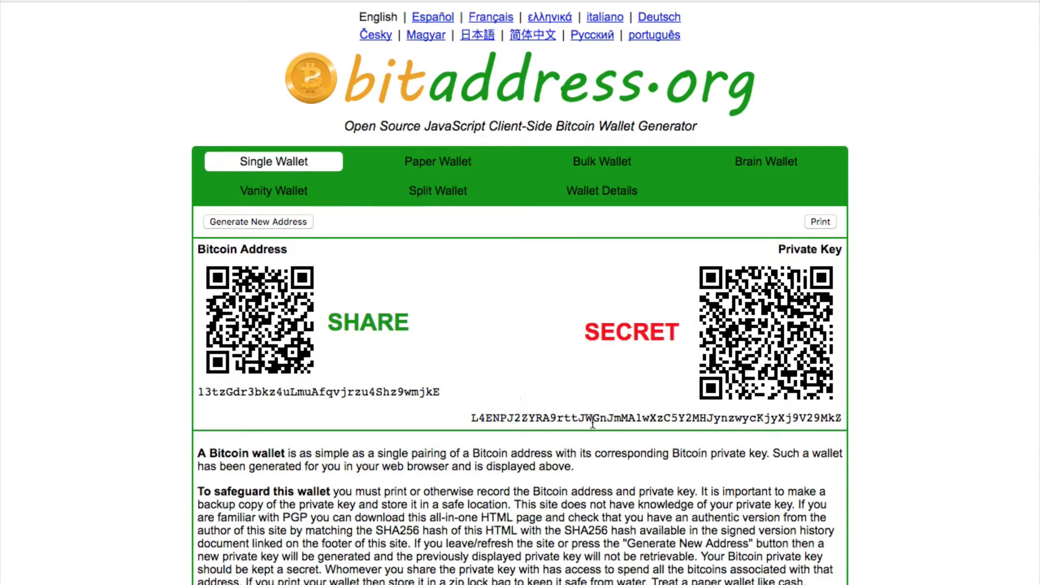
Select the whole secret private key string of the generated wallet.
triple_click(655, 419)
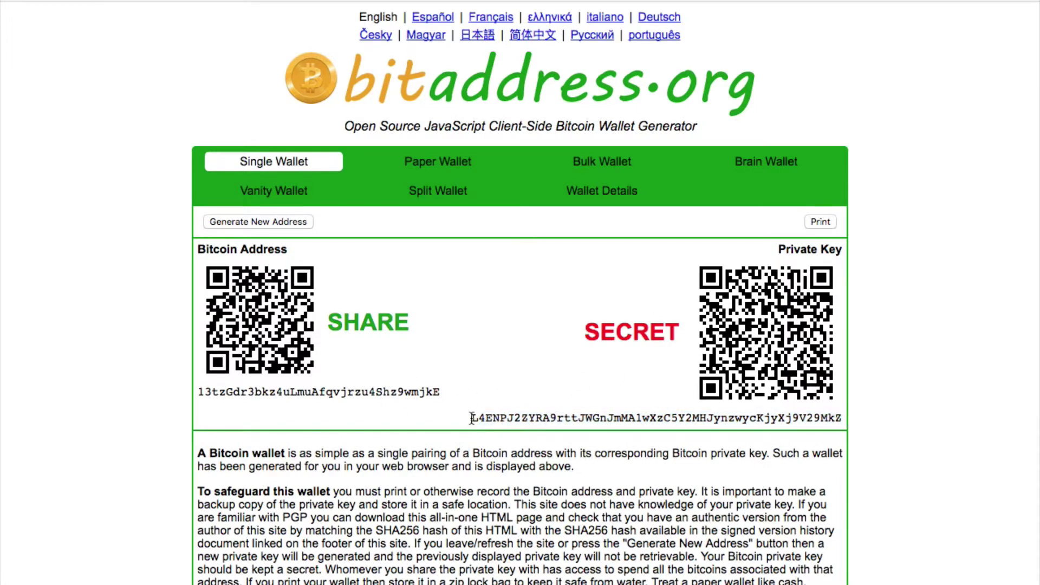
mouse_move(392, 407)
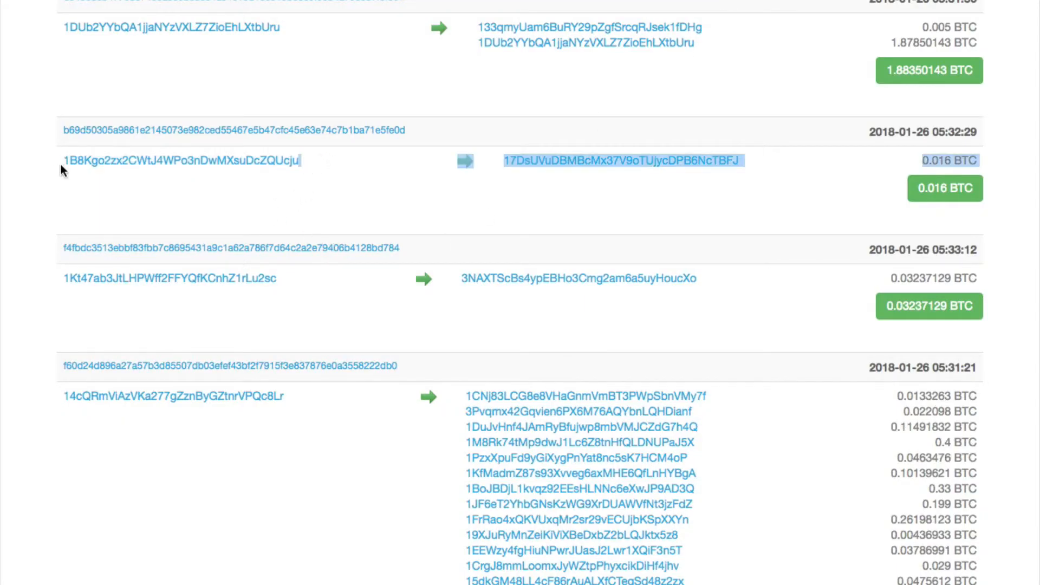
Clear the selection on the 0.016 BTC transaction row and double-click its address.
click(677, 175)
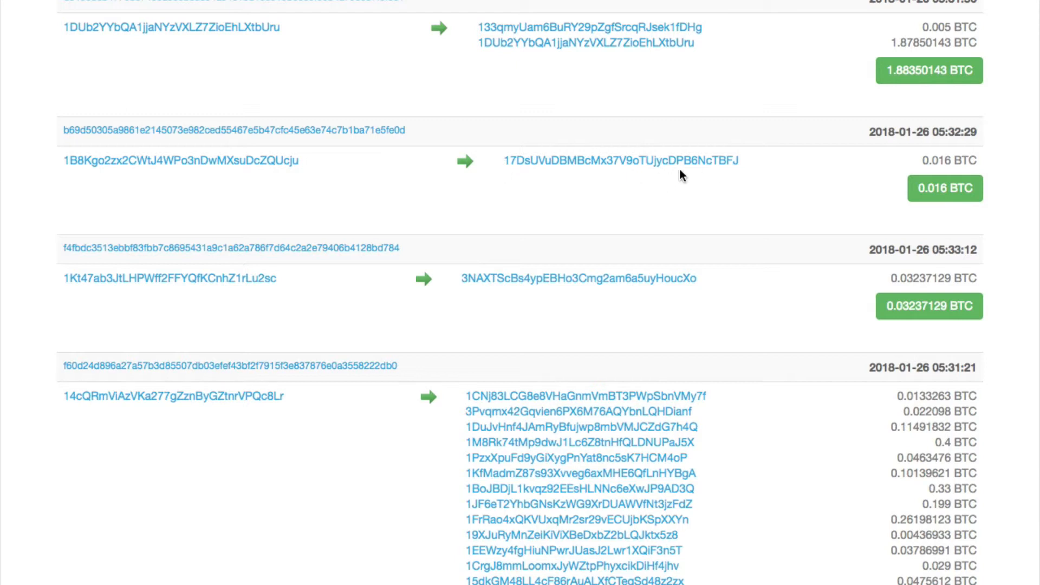
double_click(157, 159)
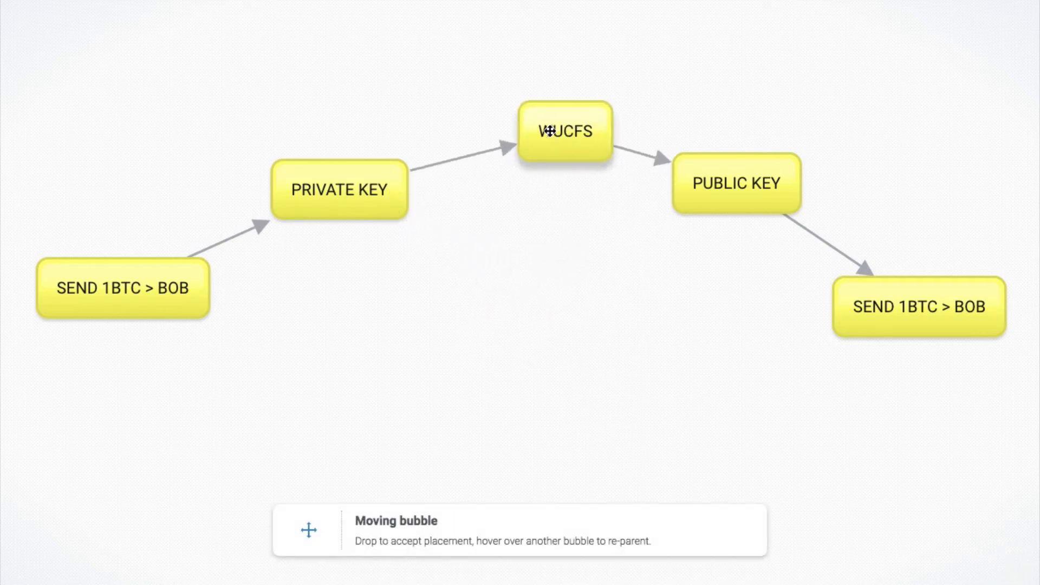
Drag WUCFS down below the PRIVATE KEY and PUBLIC KEY bubbles.
drag(564, 130, 539, 313)
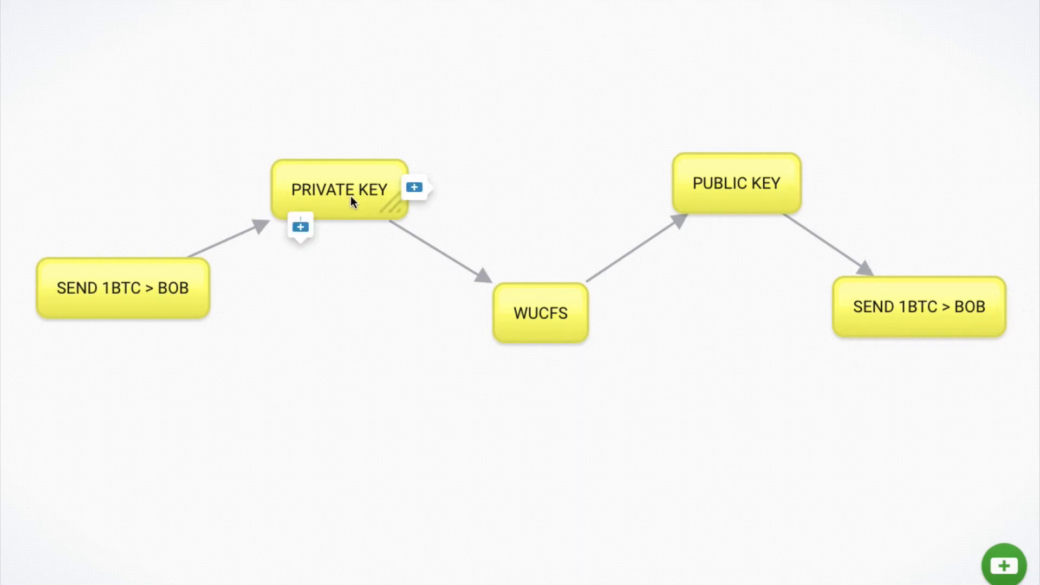
mouse_move(165, 306)
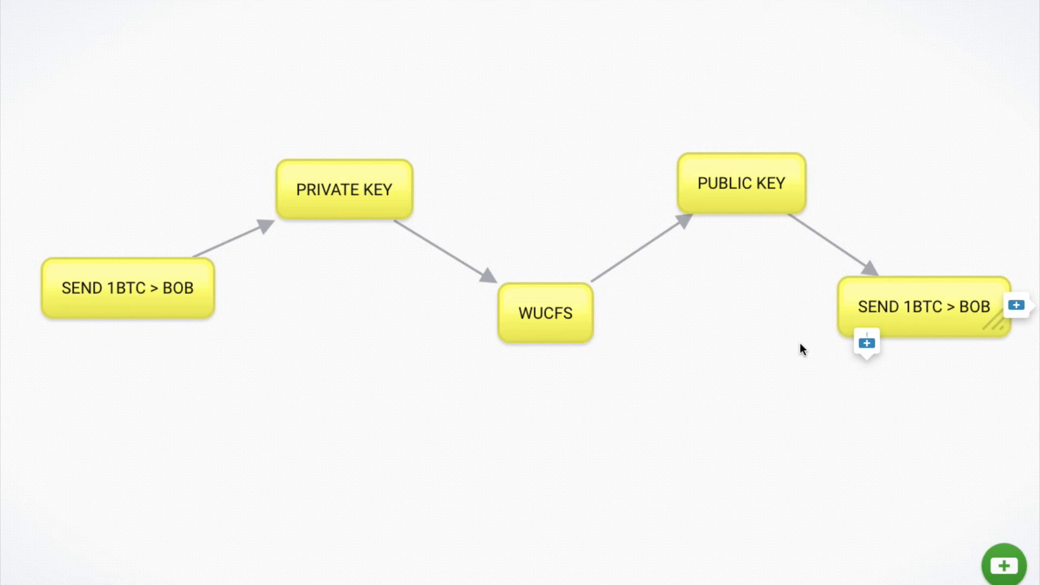
mouse_move(953, 335)
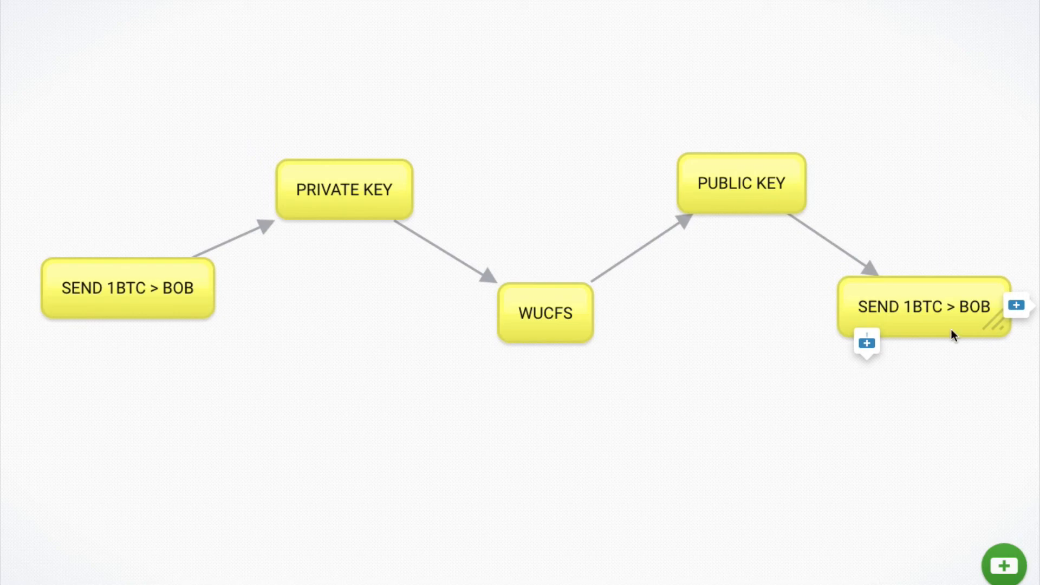